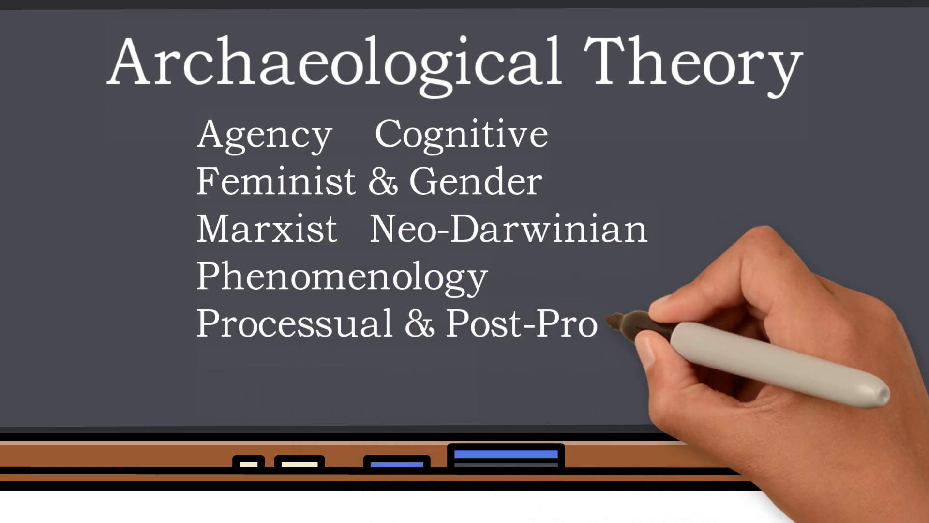
type("System Th")
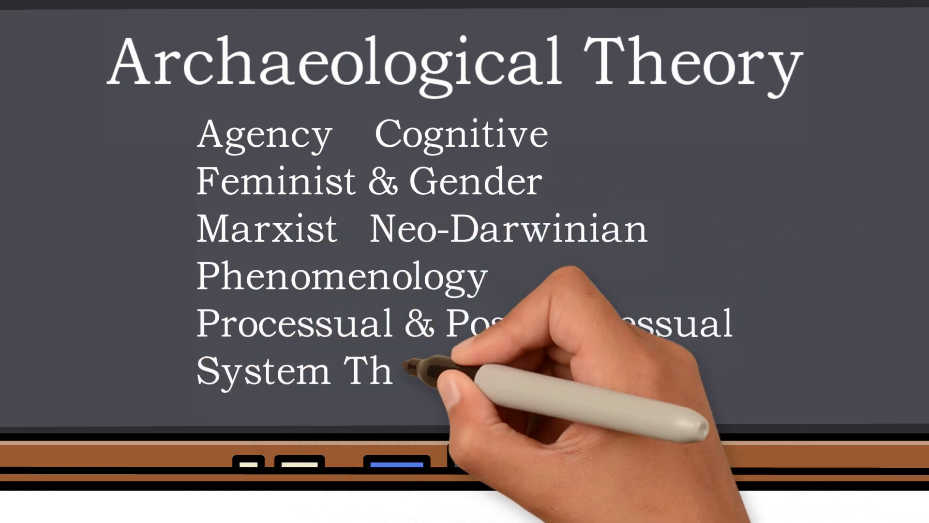